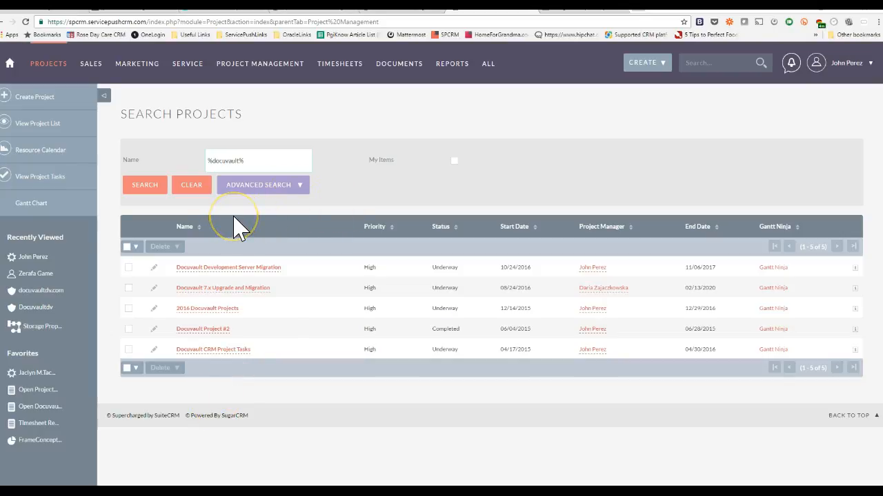
- Browse the Projects menu and the full CRM module list down to the project entries
{"action": "left_click", "coordinate": [260, 63]}
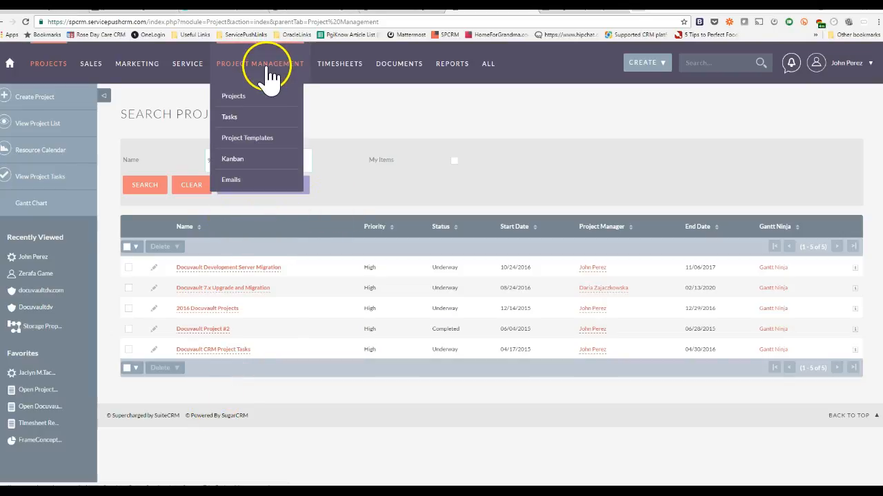
{"action": "left_click", "coordinate": [489, 63]}
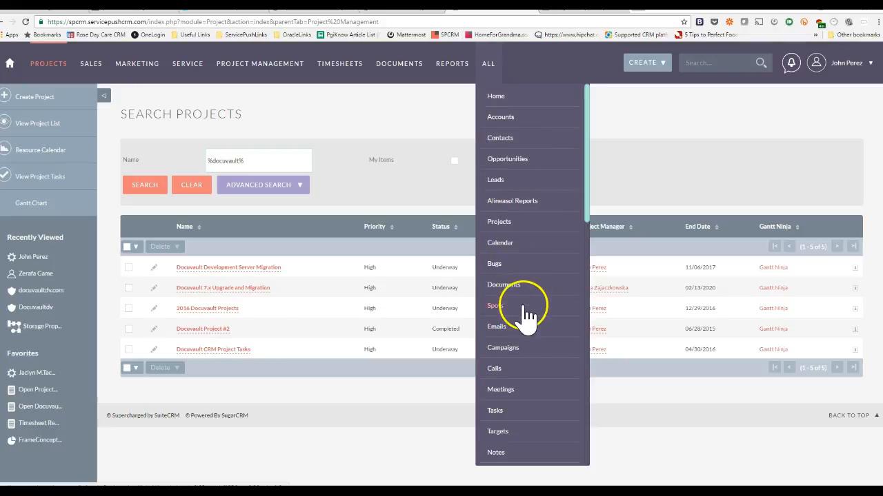
{"action": "scroll", "scroll_direction": "down", "scroll_amount": 3}
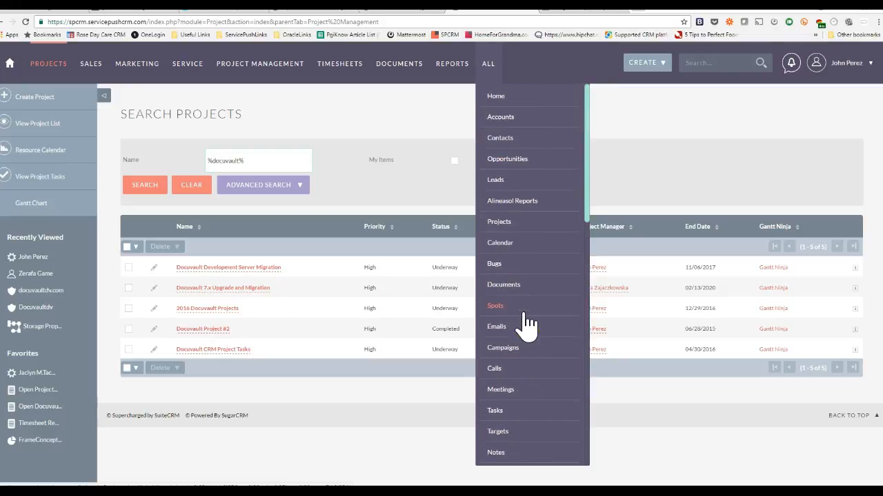
{"action": "scroll", "scroll_direction": "down", "scroll_amount": 3}
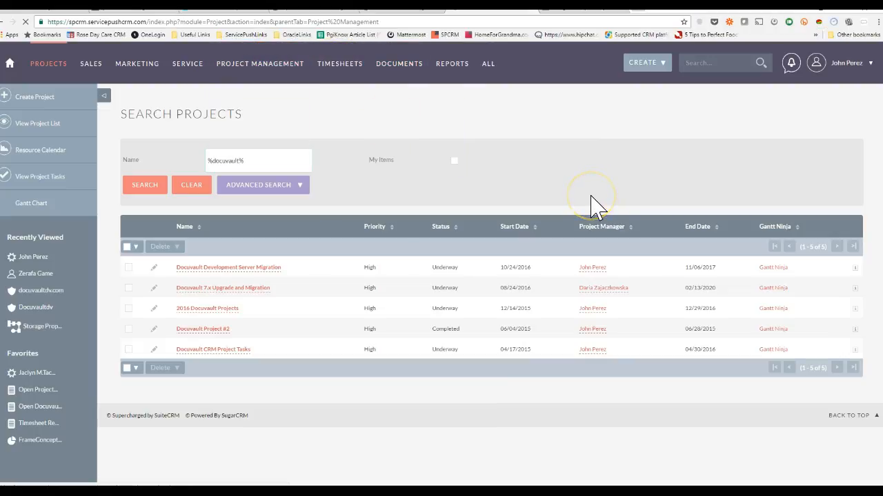
{"action": "mouse_move", "coordinate": [180, 182]}
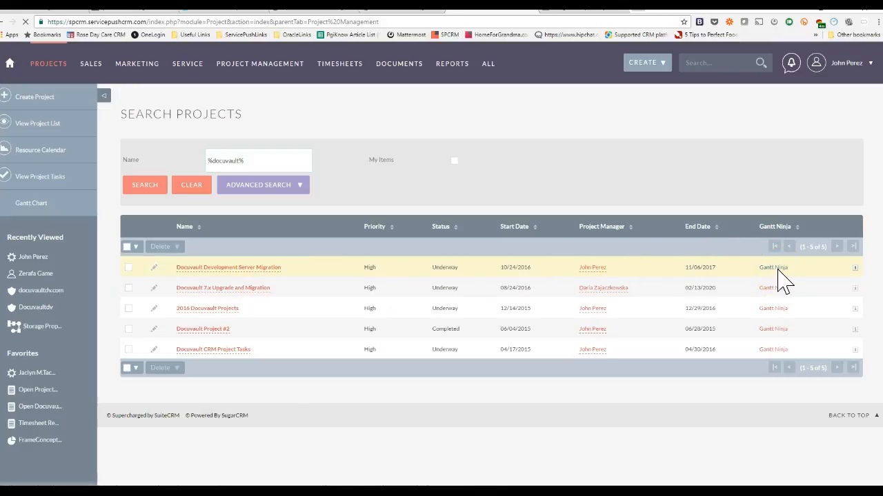
- Open the Docuvault Development Server Migration Gantt chart and scroll its timeline to inspect the task bars
{"action": "left_click", "coordinate": [772, 268]}
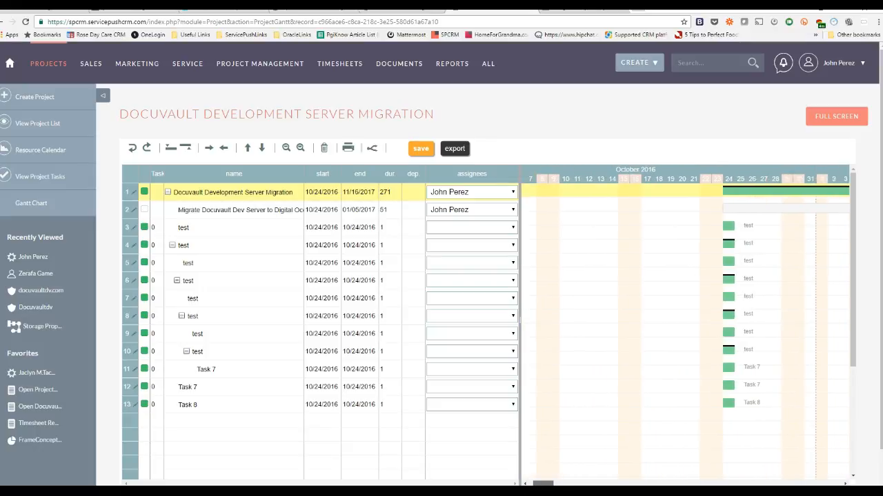
{"action": "scroll", "scroll_direction": "right", "scroll_amount": 3}
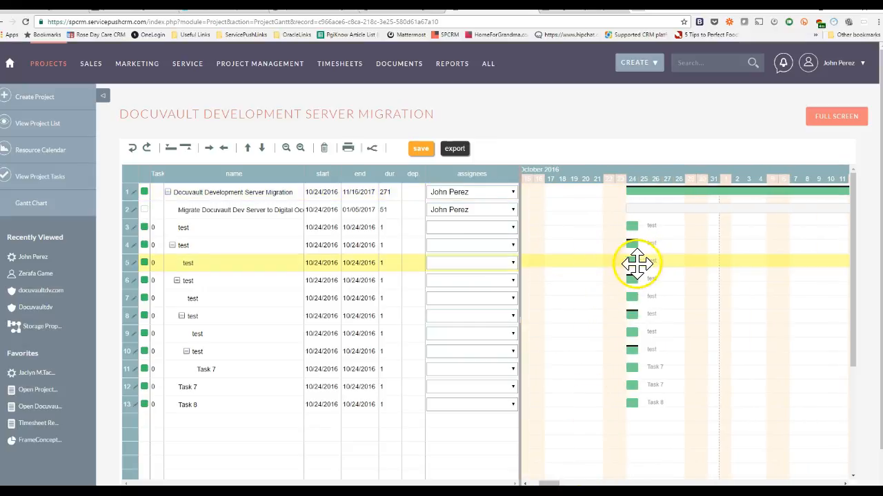
{"action": "mouse_move", "coordinate": [642, 269]}
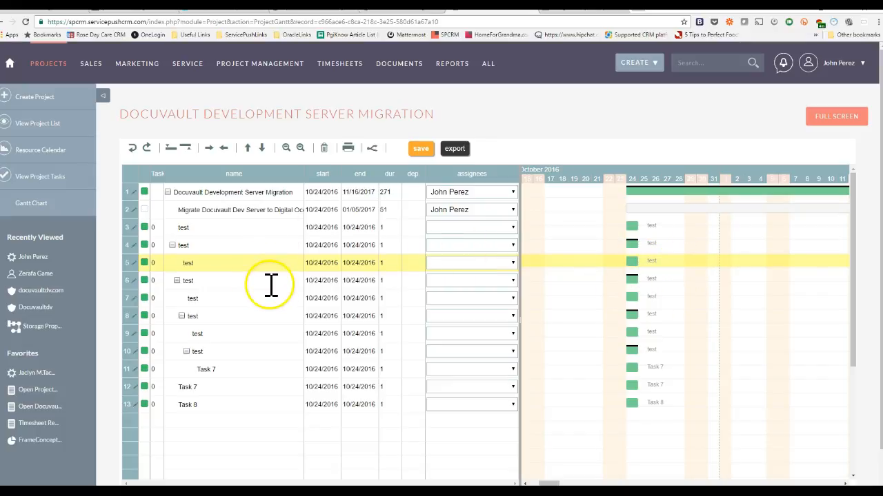
{"action": "mouse_move", "coordinate": [270, 322]}
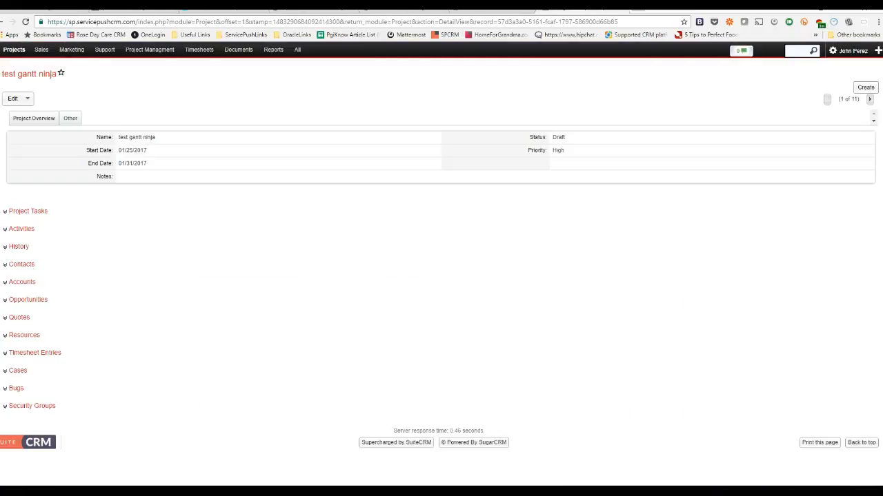
{"action": "mouse_move", "coordinate": [90, 93]}
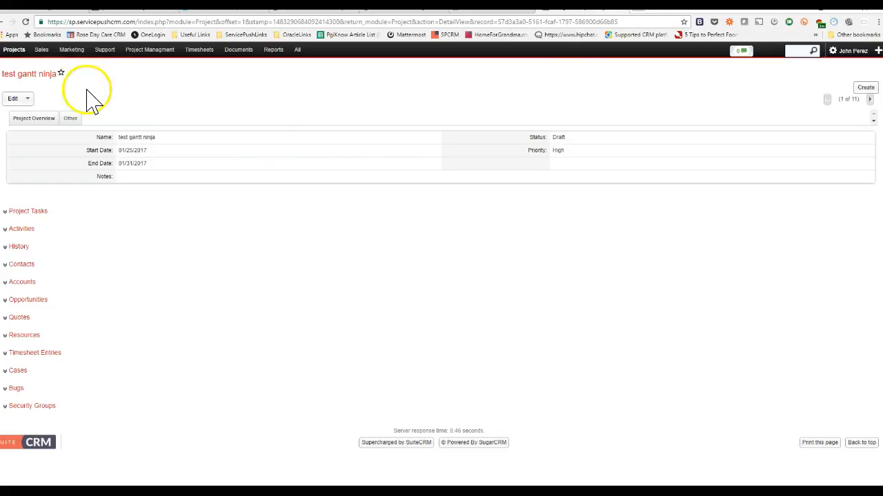
- Go to View Project List from the Projects actions to show all eleven projects
{"action": "left_click", "coordinate": [14, 50]}
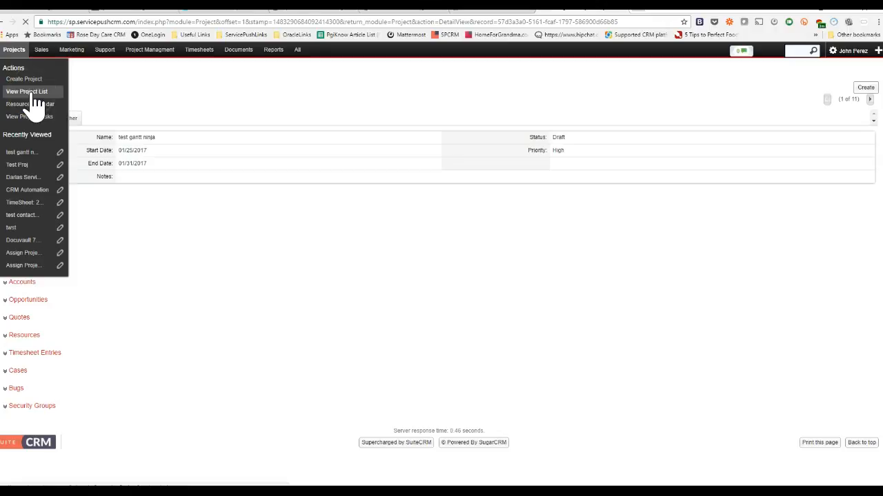
{"action": "left_click", "coordinate": [26, 91]}
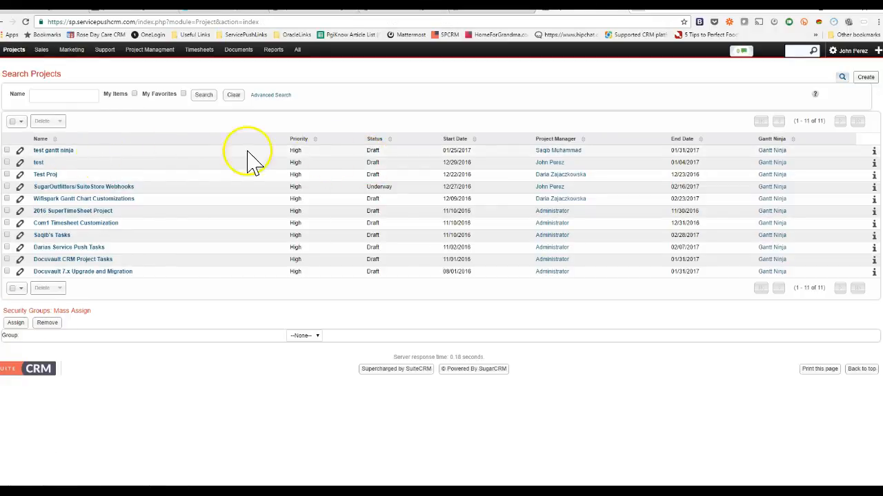
{"action": "mouse_move", "coordinate": [775, 163]}
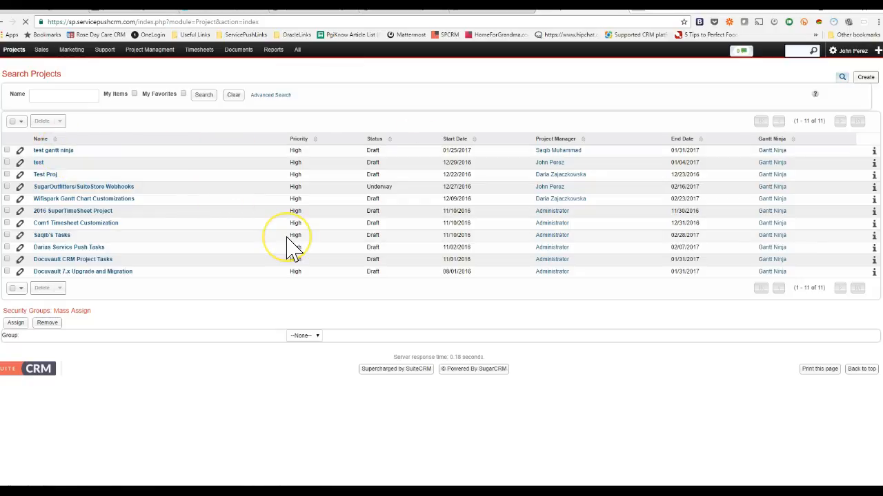
- Open the test gantt ninja project's detail page from the project list
{"action": "left_click", "coordinate": [53, 151]}
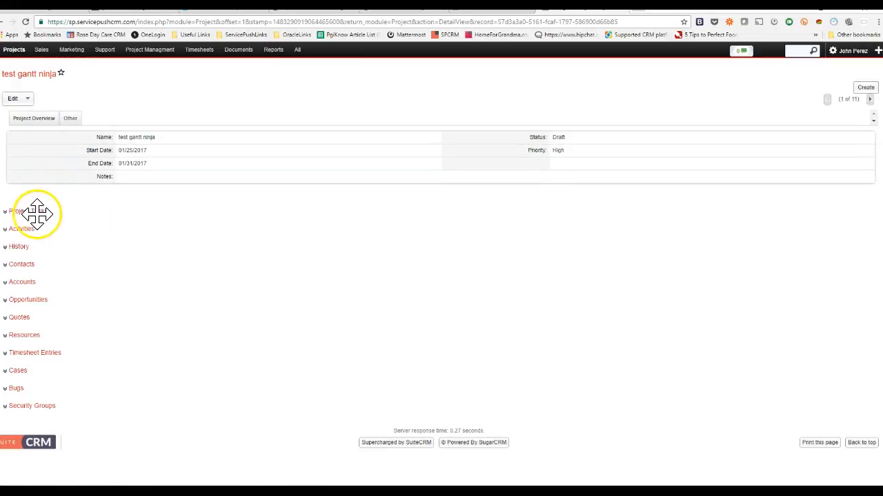
- Expand the Project Tasks and Activities subpanels, then peek at the Edit dropdown actions
{"action": "left_click", "coordinate": [20, 213]}
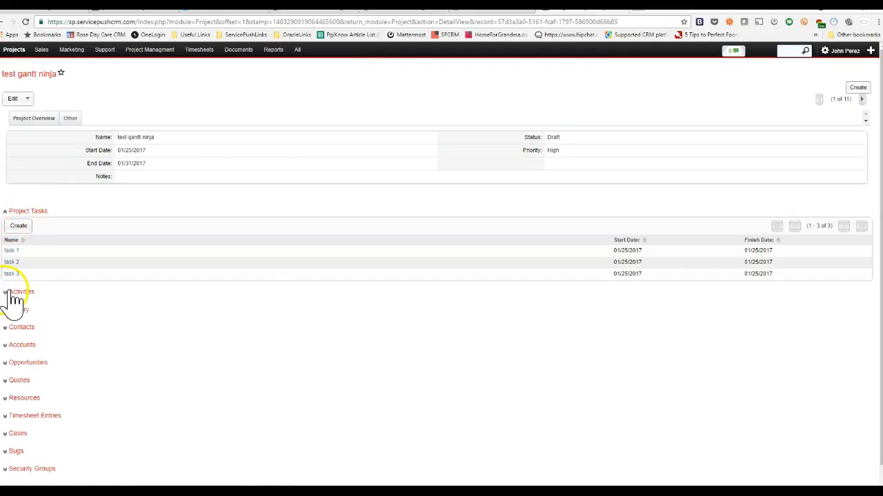
{"action": "left_click", "coordinate": [21, 291]}
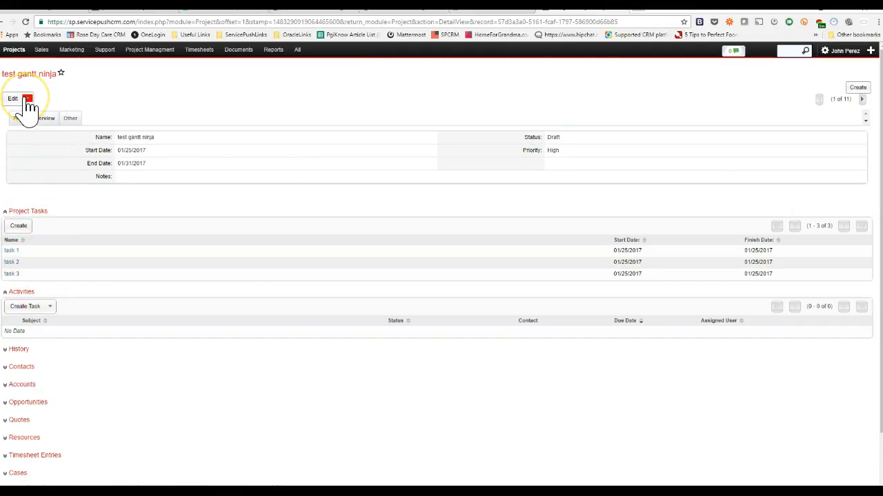
{"action": "left_click", "coordinate": [13, 99]}
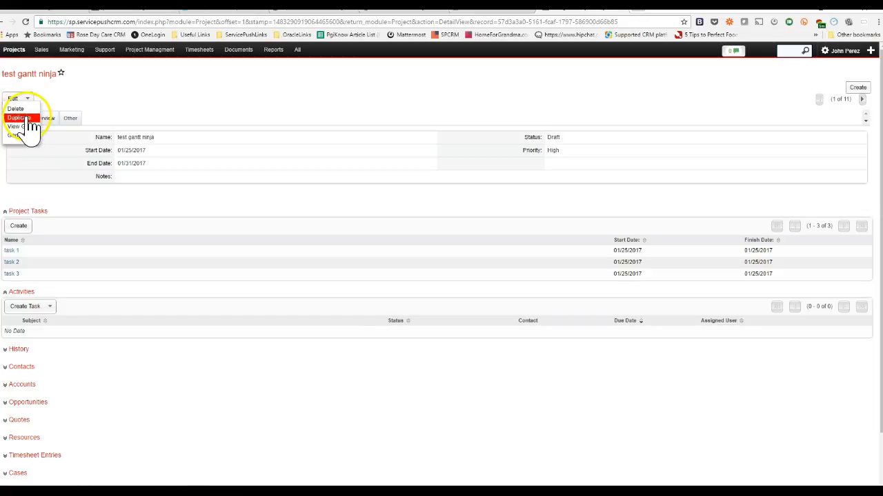
{"action": "left_click", "coordinate": [21, 117]}
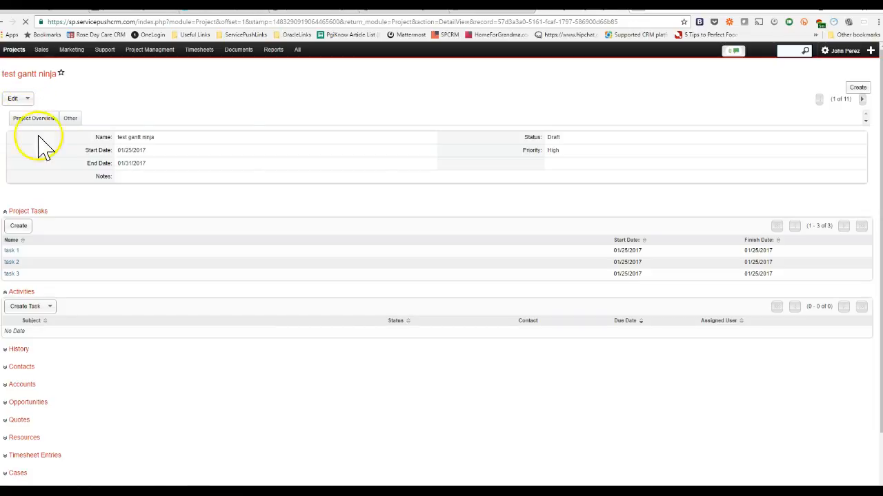